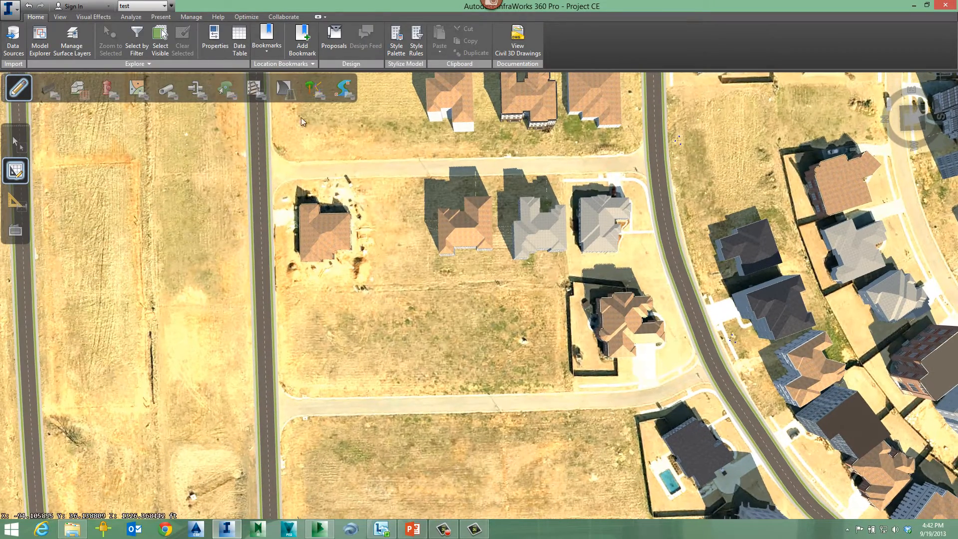
Step: Start the road sketching tool to lay a new road across the lot
{"action": "left_click", "coordinate": [284, 89]}
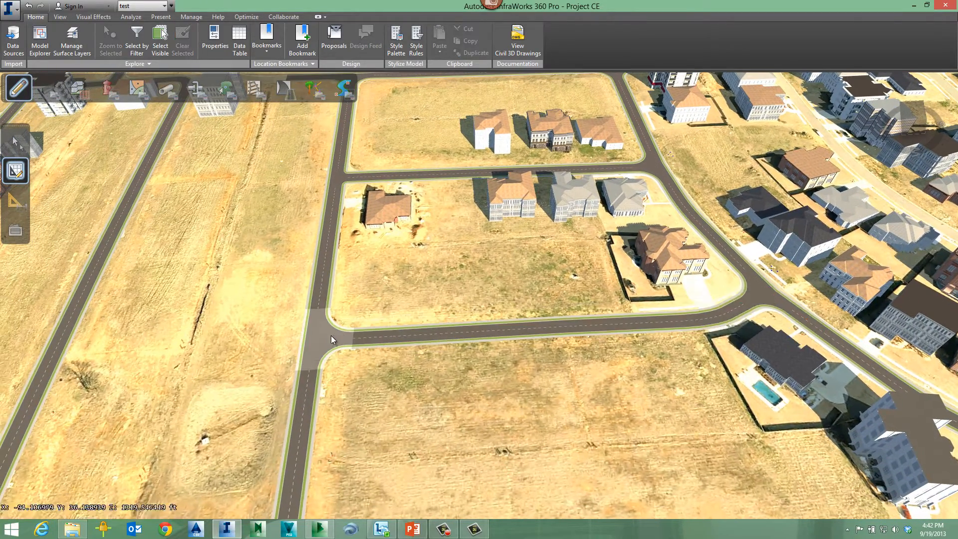
{"action": "left_click", "coordinate": [337, 342]}
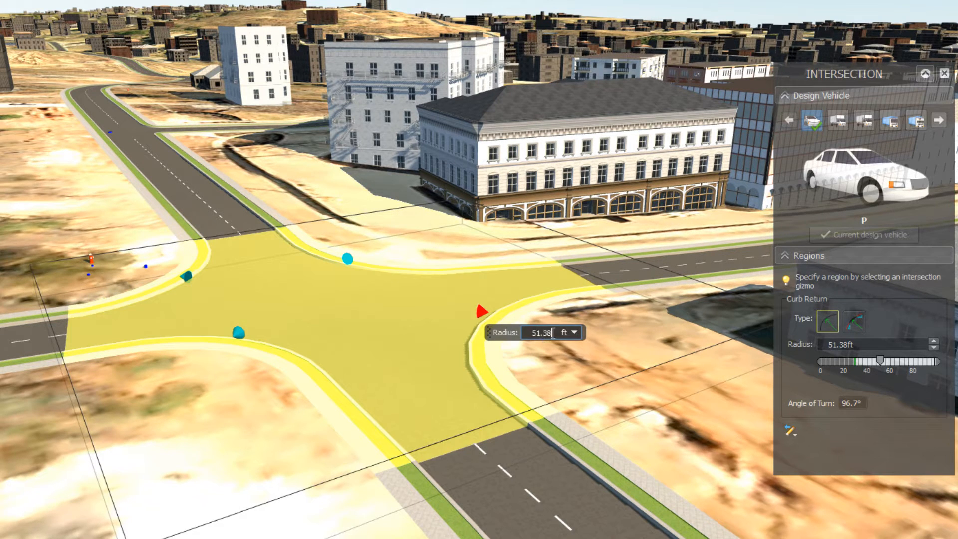
Step: Set the left corner to a tapered offset curb return with 8 ft offset and 25 ft radius
{"action": "type", "text": "40"}
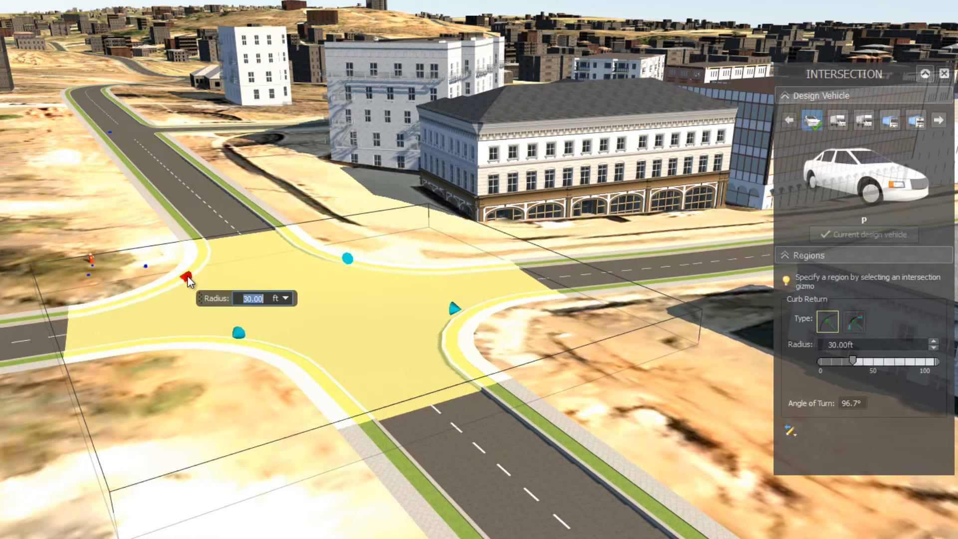
{"action": "left_click", "coordinate": [855, 320]}
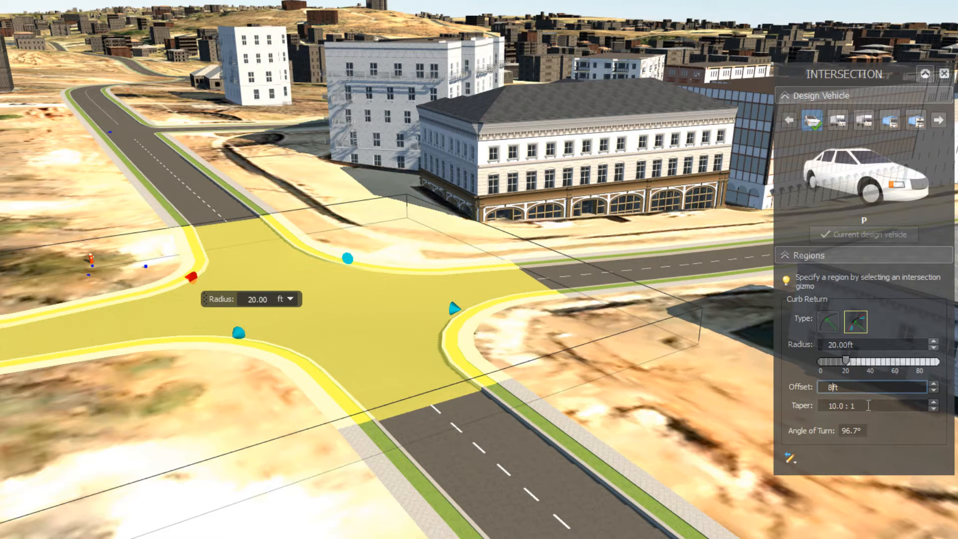
{"action": "left_click_drag", "start_coordinate": [864, 357], "coordinate": [889, 357]}
{"action": "type", "text": "25ft"}
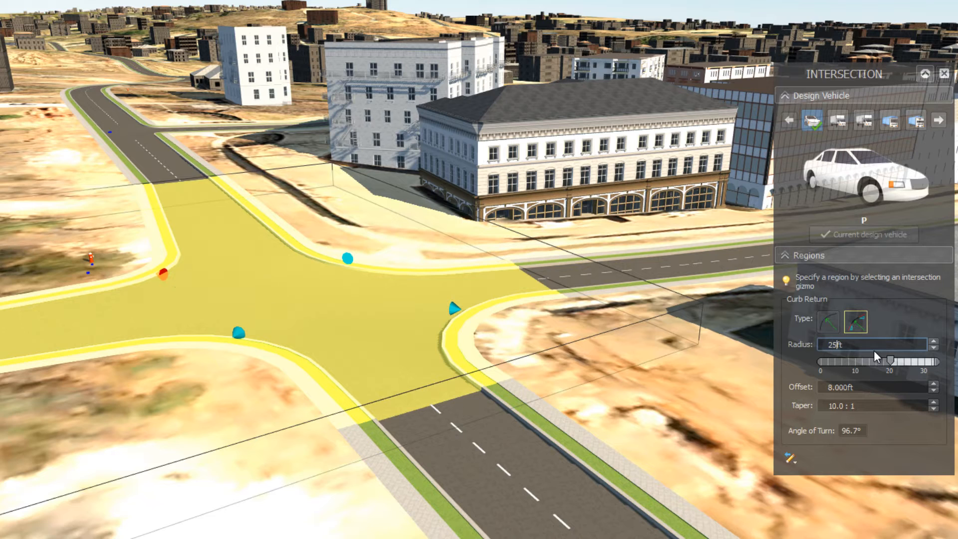
{"action": "left_click", "coordinate": [890, 120]}
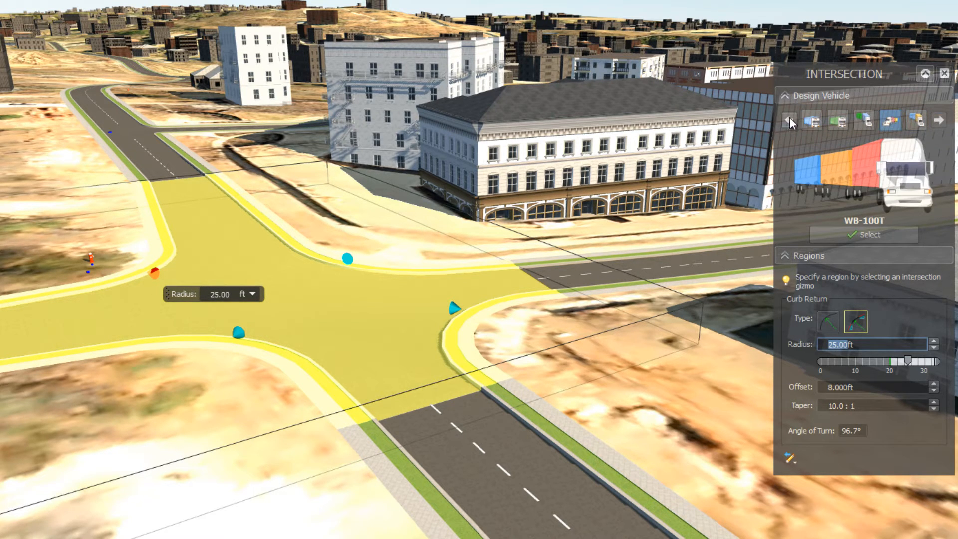
Step: Choose SU-30 as the design vehicle and close the intersection editor
{"action": "left_click", "coordinate": [839, 120]}
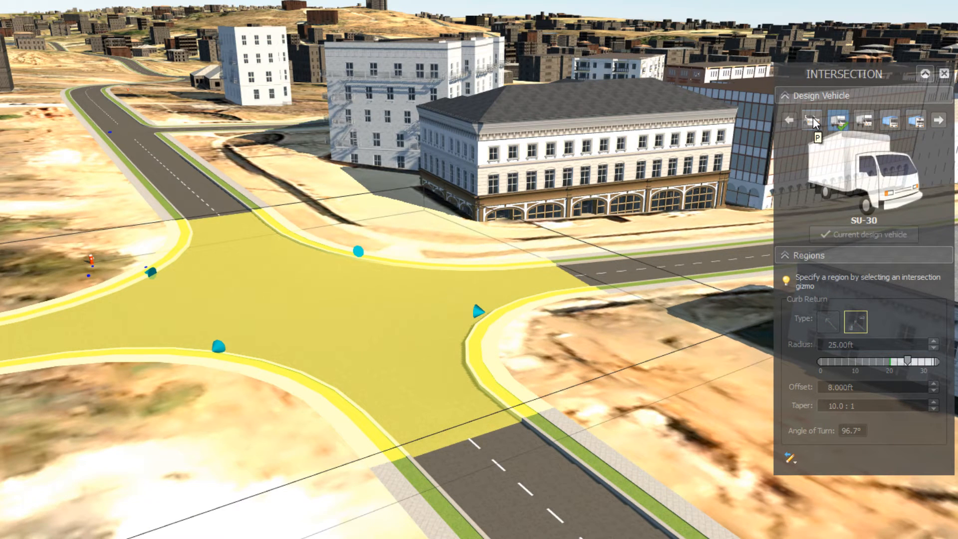
{"action": "left_click", "coordinate": [790, 121]}
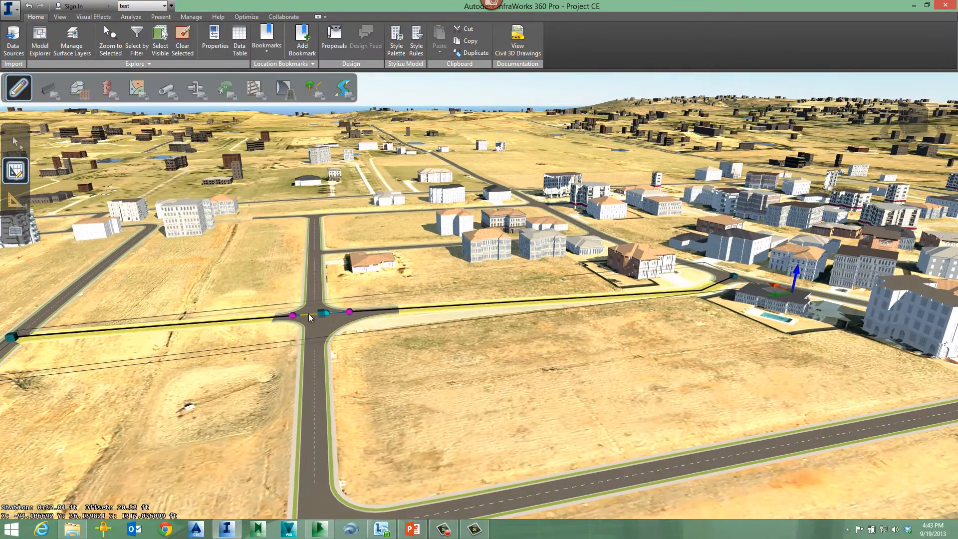
Step: Select the new road's profile grip to show its vertical profile gizmos
{"action": "left_click", "coordinate": [328, 314]}
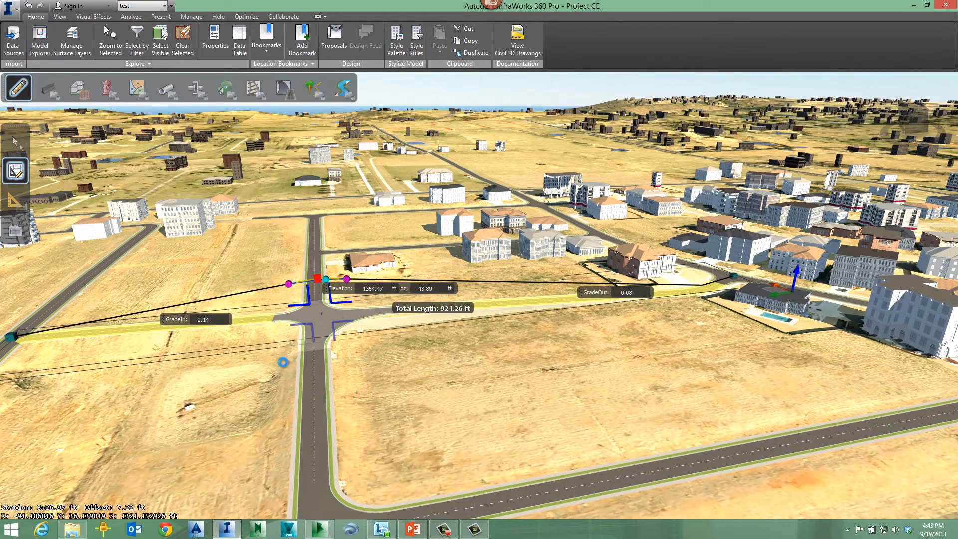